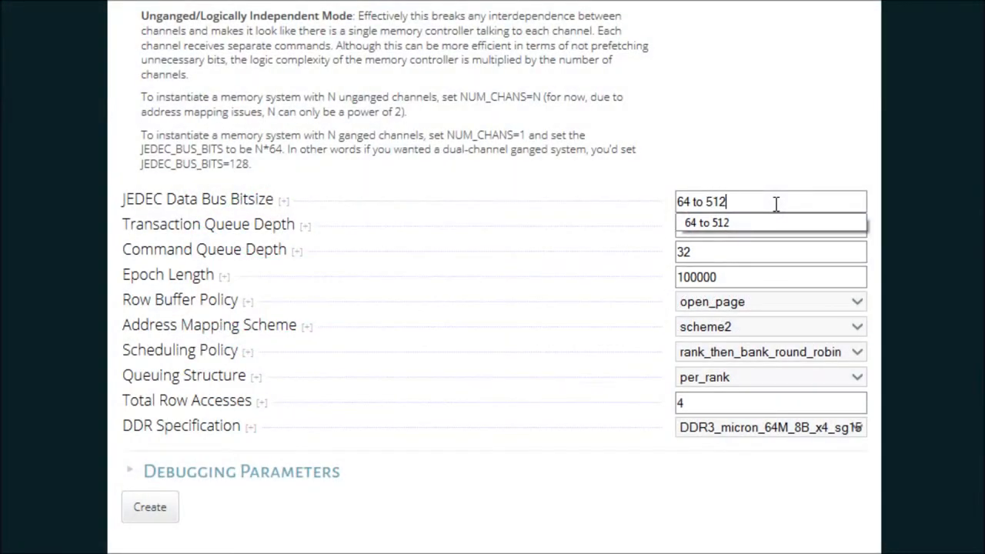
# - Preview the 64 to 512 bitsize range and expand the banks details in the channel results
pyautogui.click(136, 470)
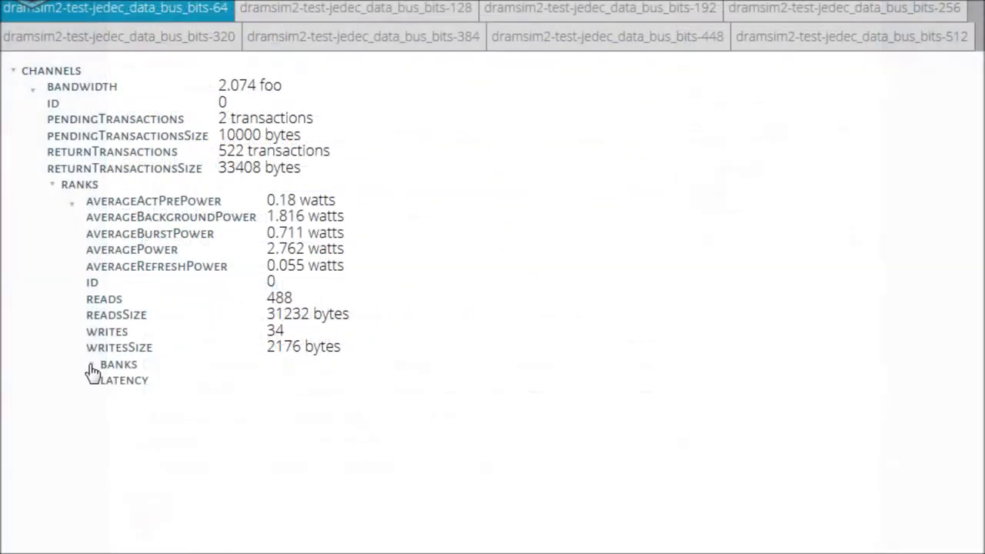
pyautogui.click(91, 363)
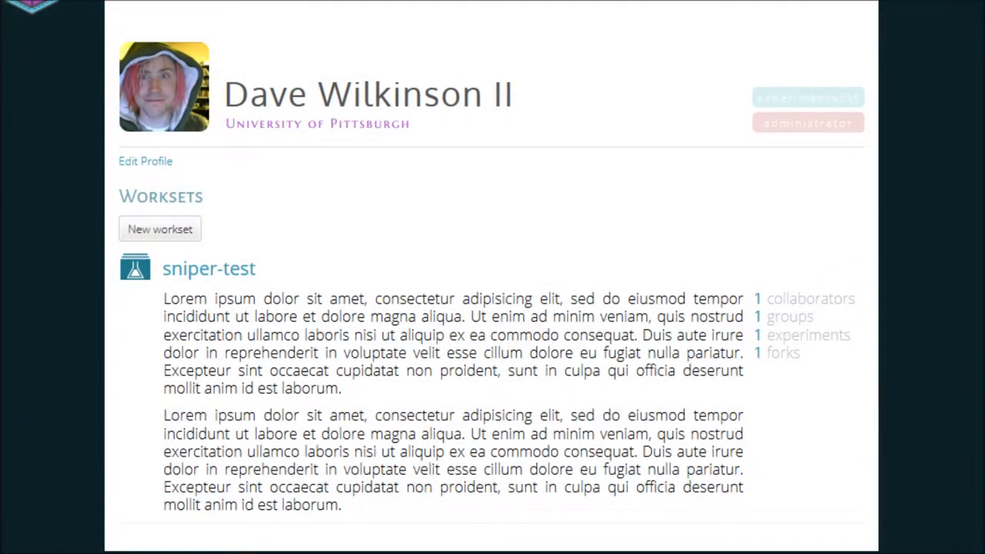
# - Create a new workset named dramsim2-channels using the DRAMSim2 simulator
pyautogui.click(160, 228)
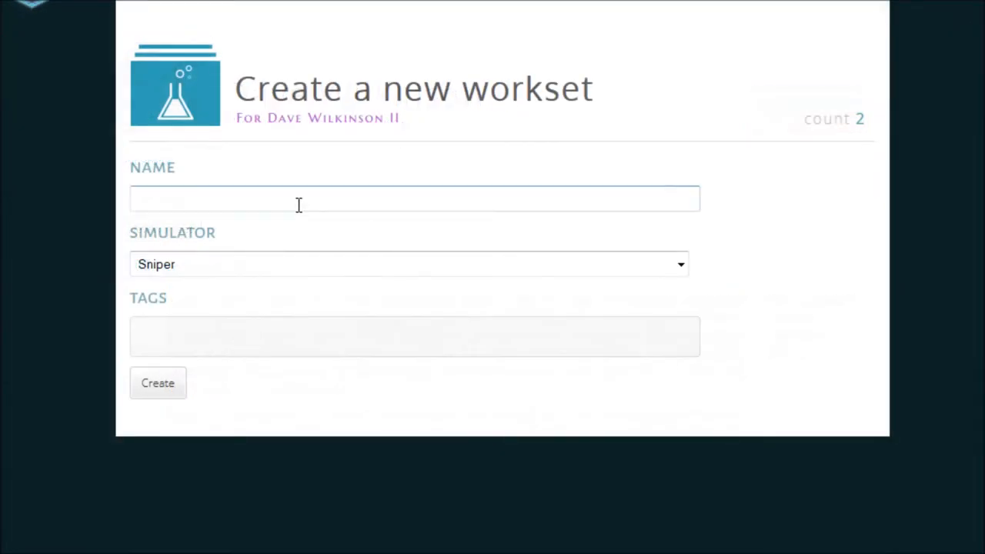
pyautogui.write('dramsim2-channels')
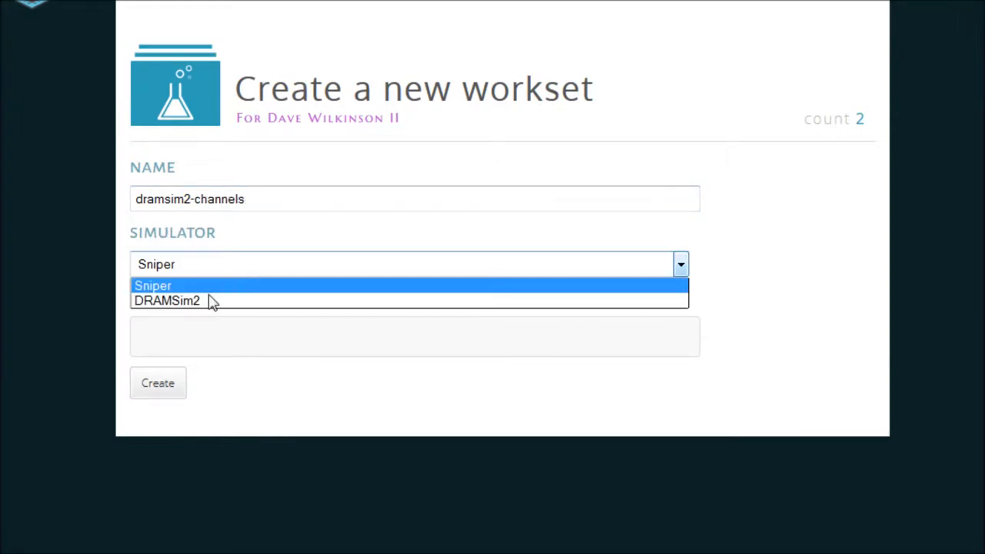
pyautogui.click(166, 300)
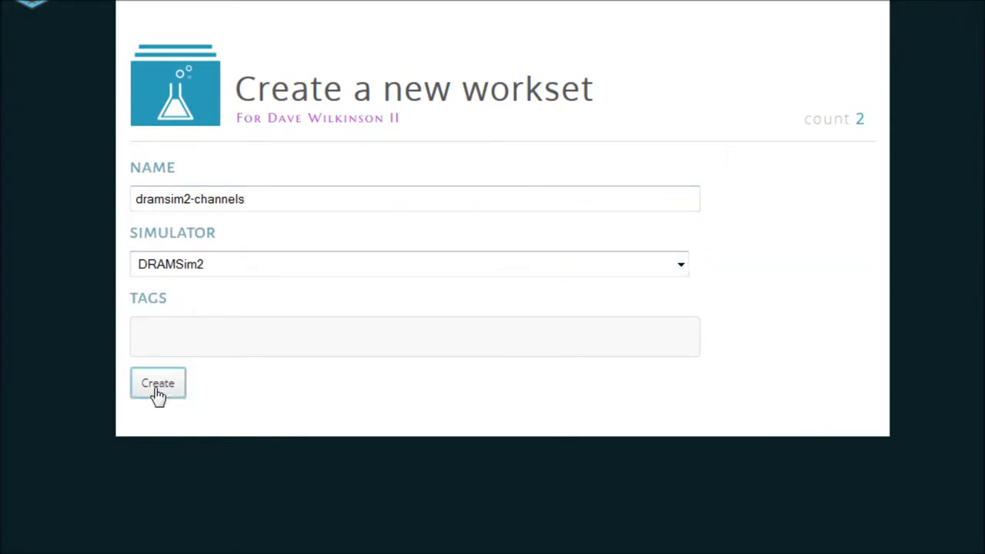
pyautogui.click(157, 384)
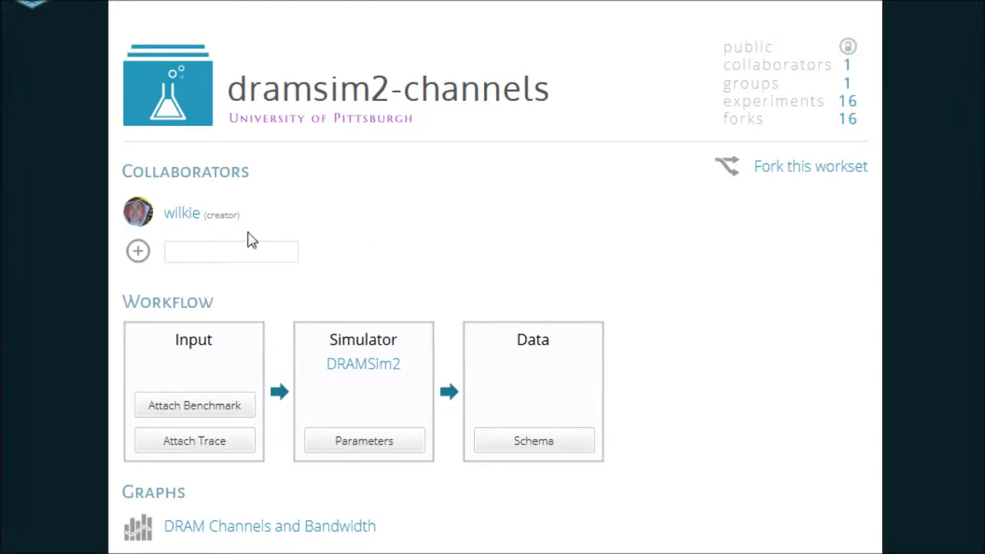
pyautogui.write('dave')
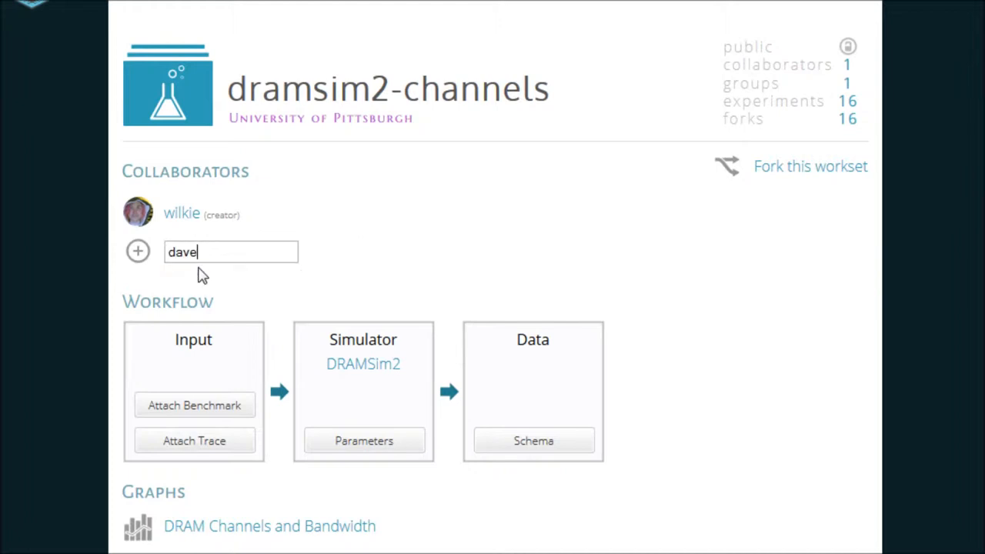
pyautogui.press('enter')
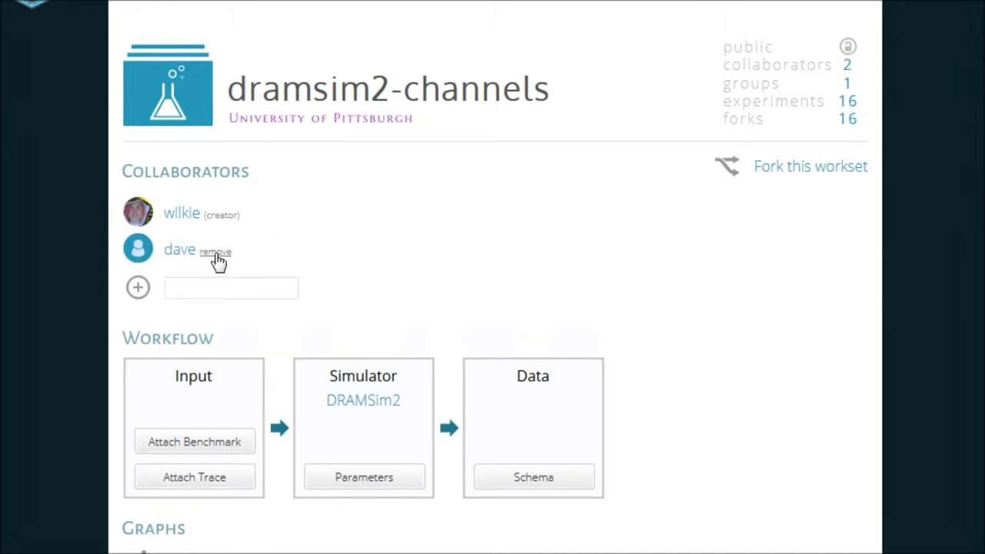
pyautogui.click(216, 252)
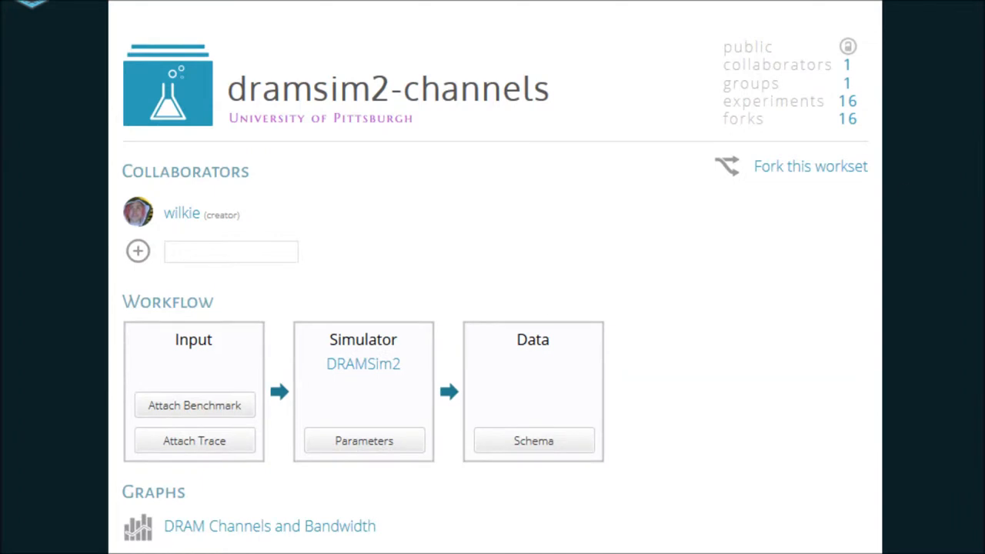
pyautogui.scroll(-3)
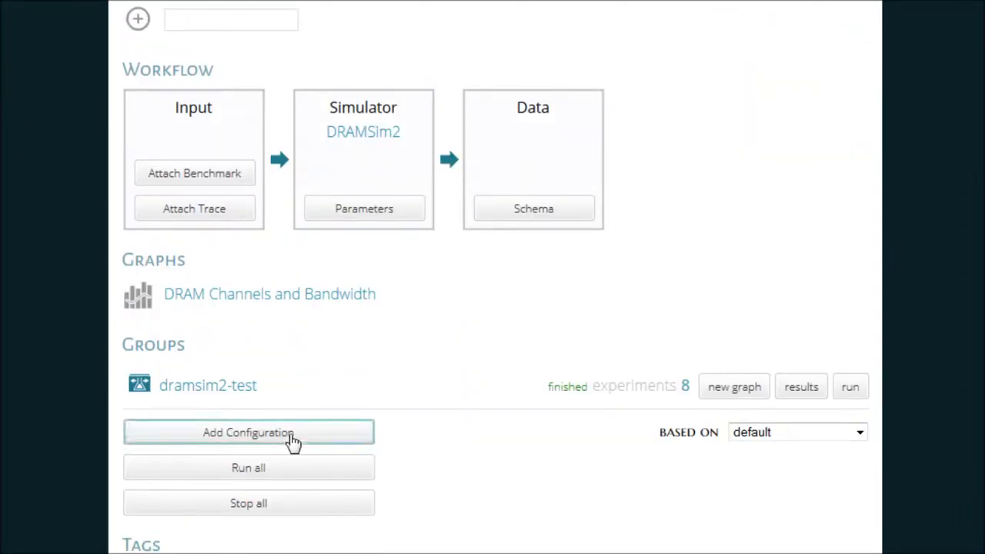
# - Name the new ranged configuration dramsim2-test and keep channels at 1
pyautogui.click(248, 430)
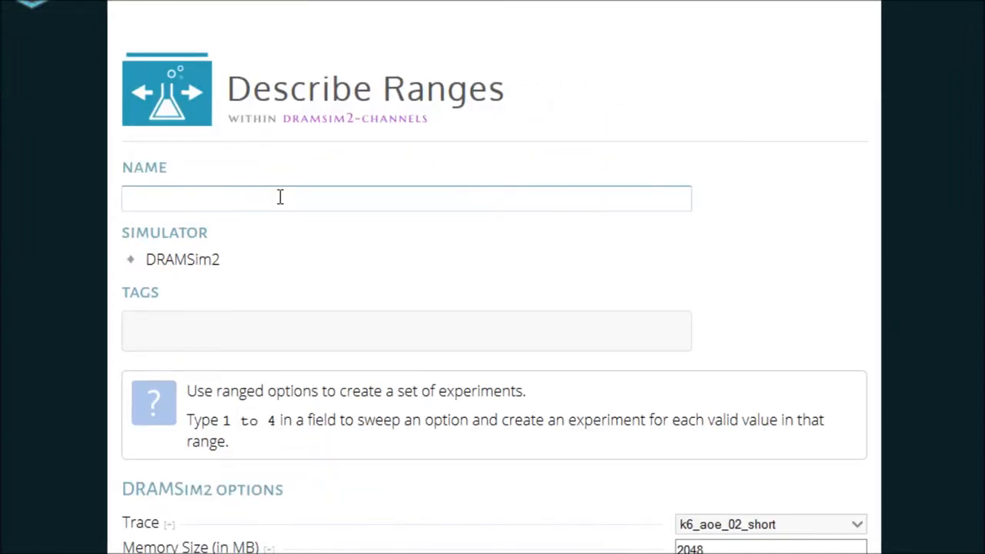
pyautogui.write('dramsim2-test')
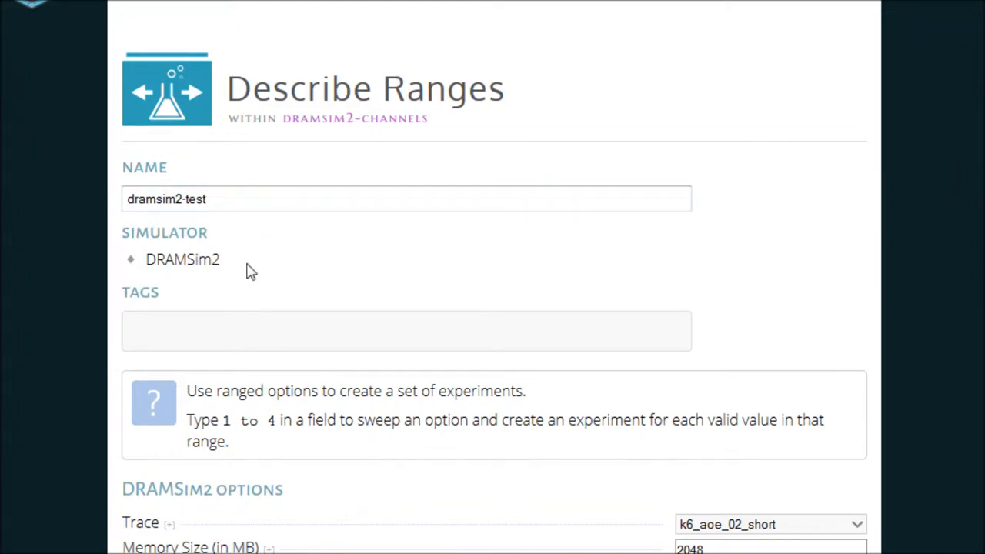
pyautogui.scroll(-3)
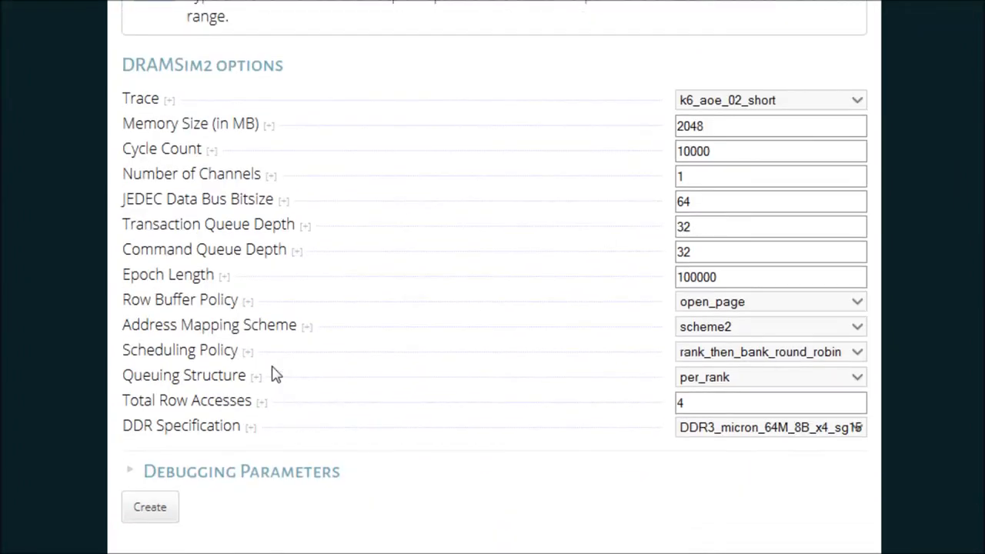
pyautogui.write('3')
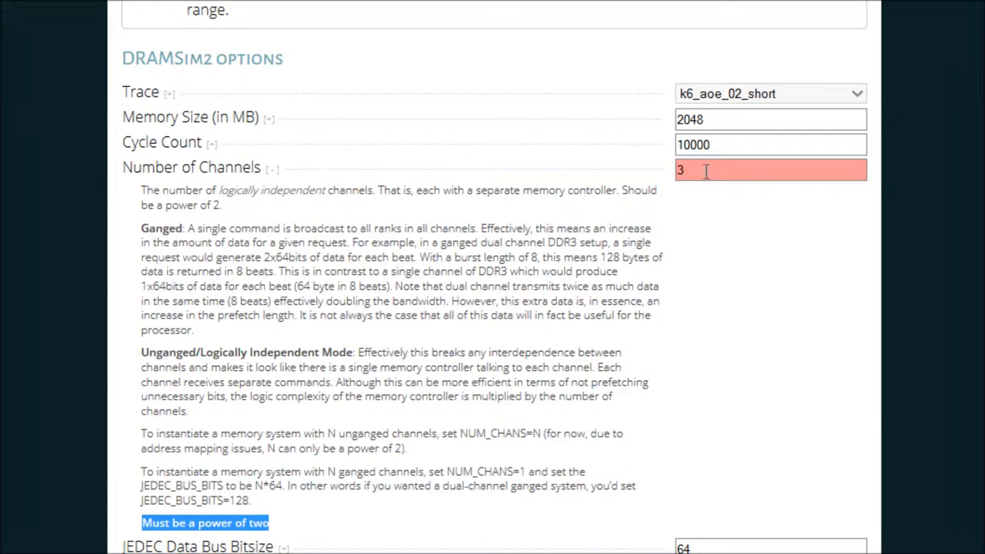
pyautogui.write('1')
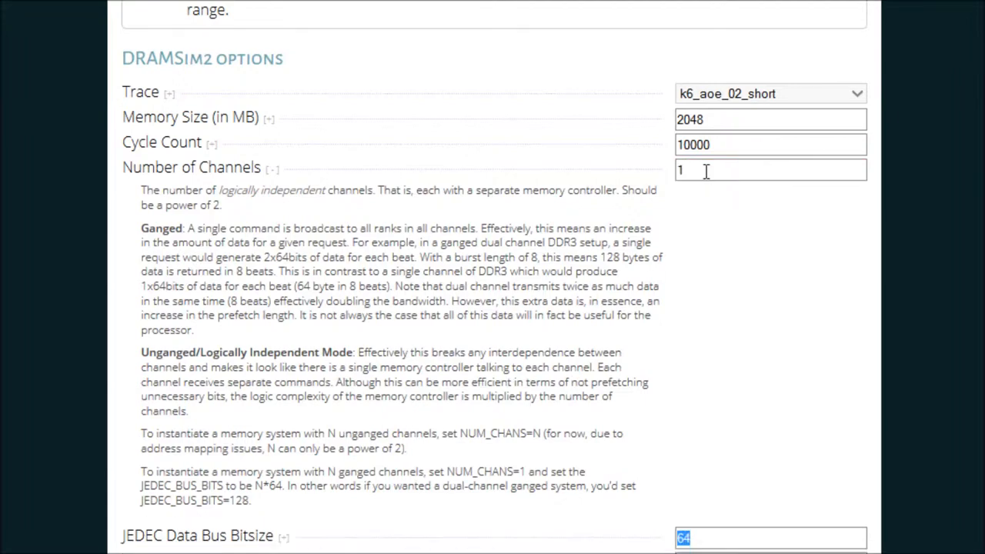
# - Set JEDEC Data Bus Bitsize to the 64 to 512 range and create the experiment set
pyautogui.scroll(-3)
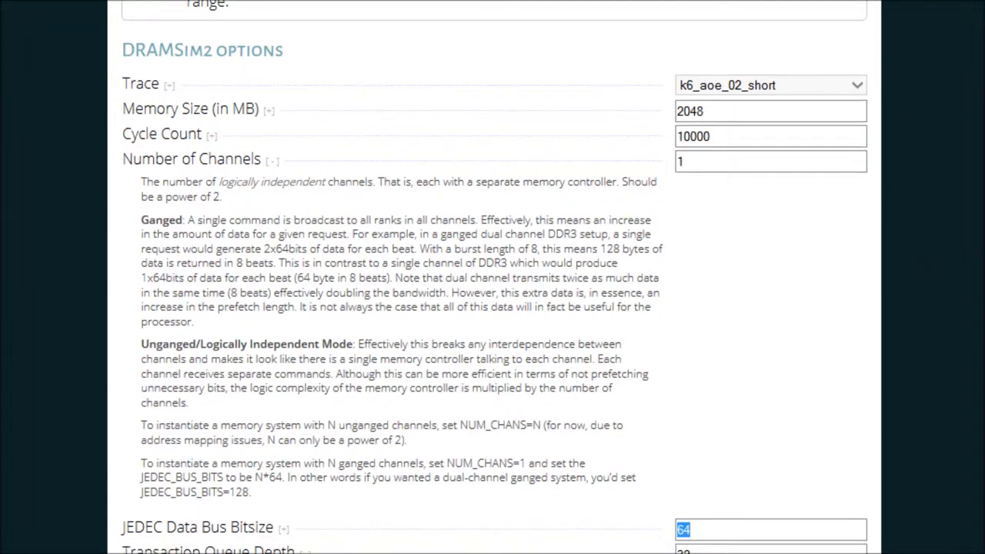
pyautogui.scroll(-3)
pyautogui.write(' to')
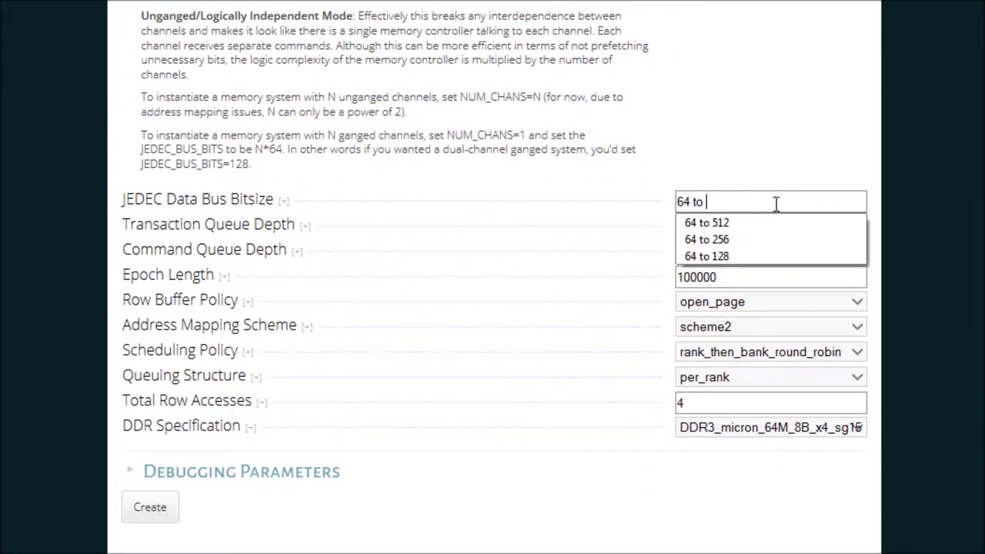
pyautogui.click(705, 221)
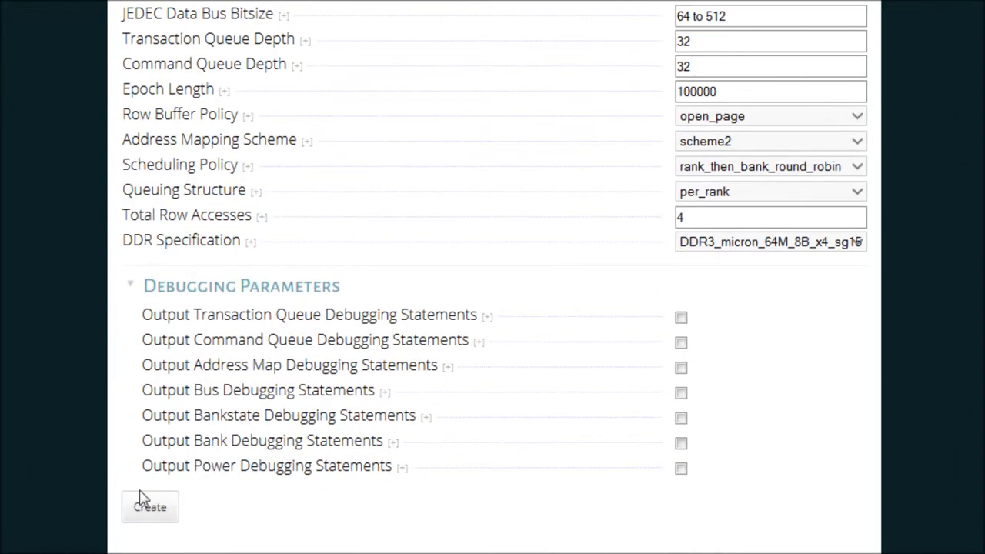
pyautogui.click(149, 506)
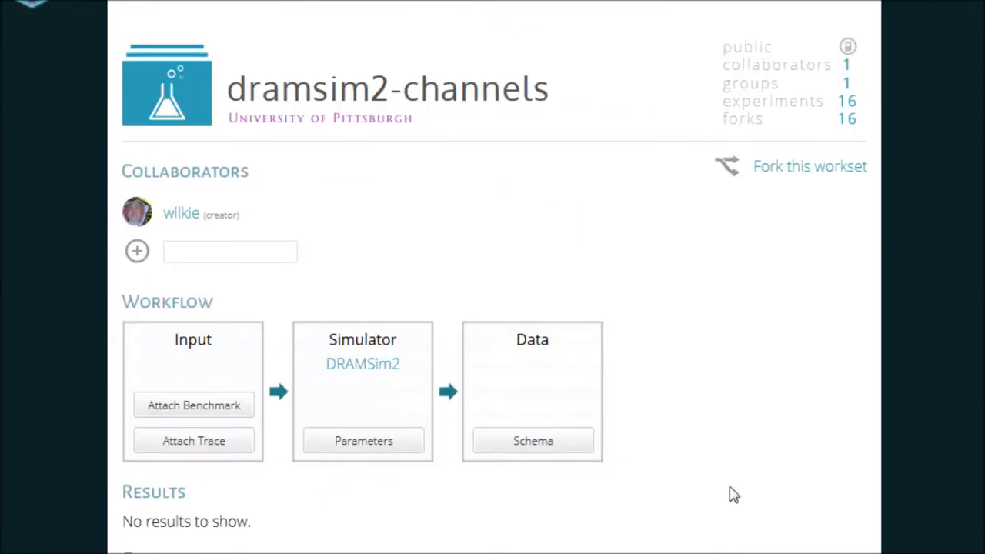
# - Run all eight bus-bitsize experiments in the dramsim2-test group
pyautogui.scroll(-3)
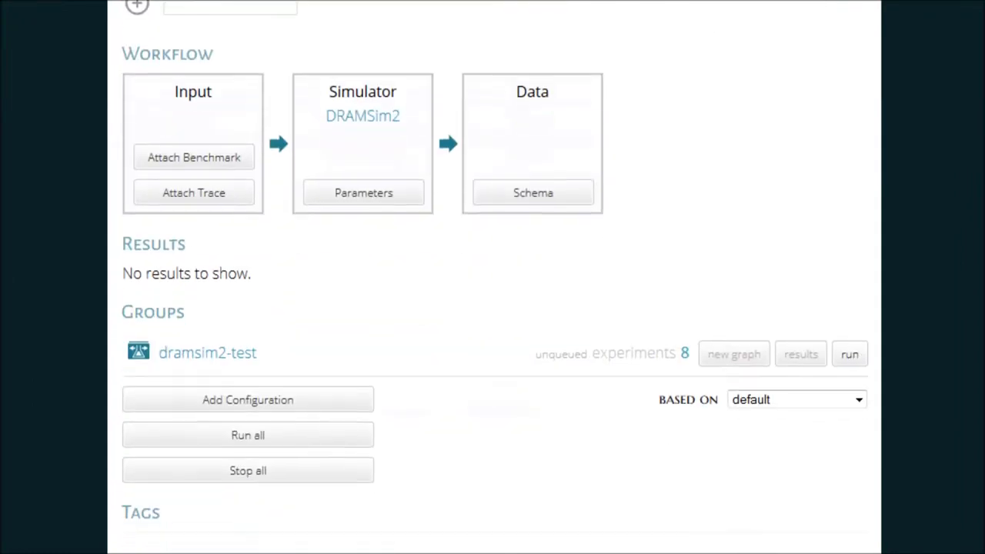
pyautogui.click(206, 352)
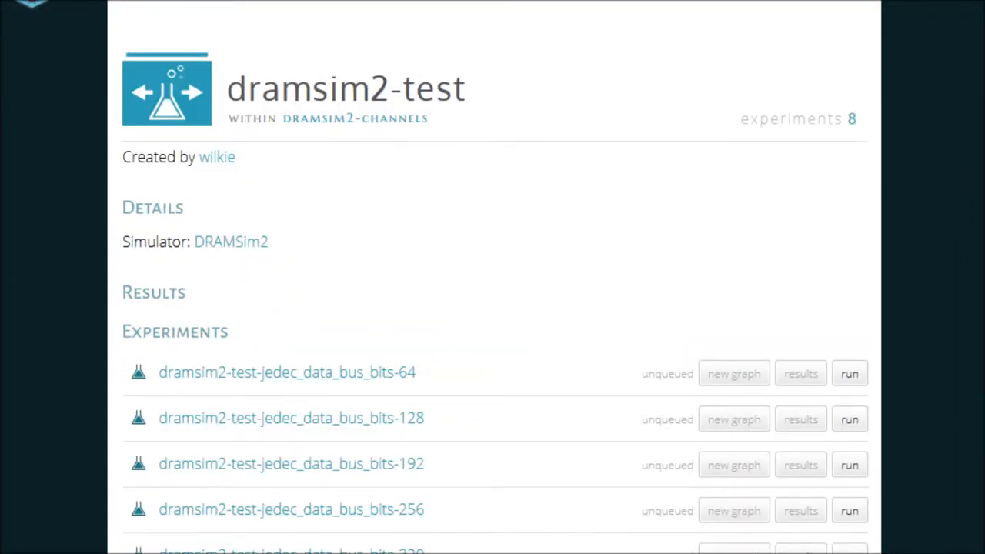
pyautogui.scroll(-3)
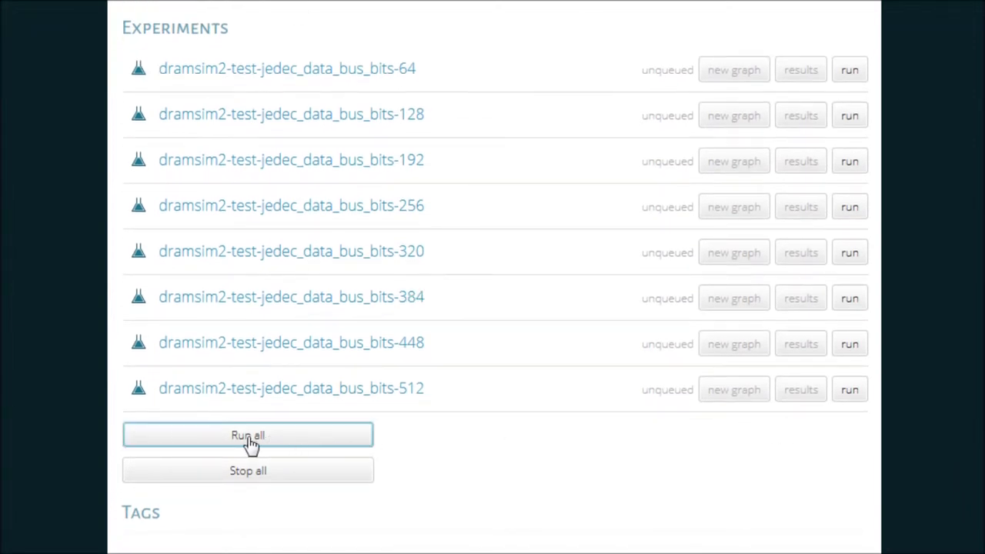
pyautogui.click(246, 433)
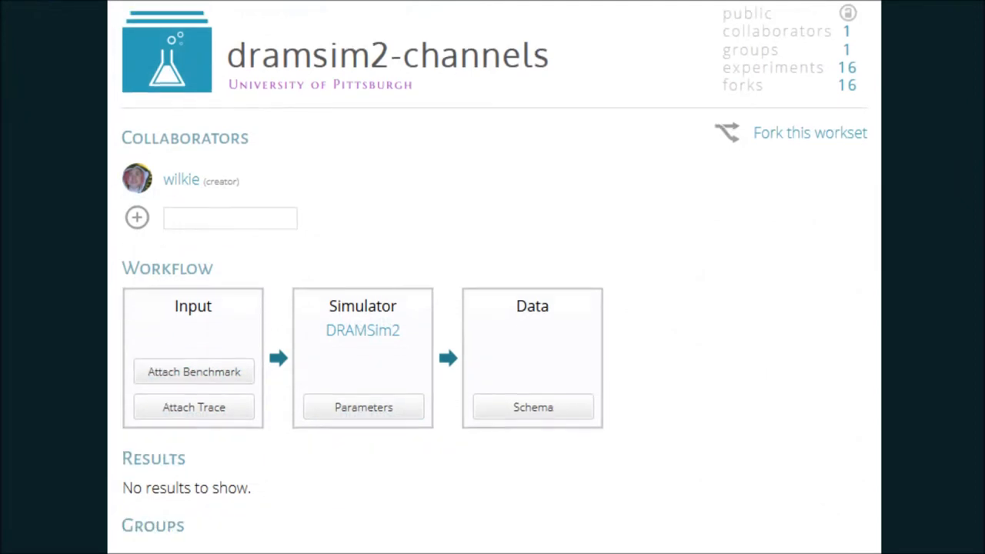
# - View the dramsim2-test results and expand the ranks and latency of the 64-bit run
pyautogui.scroll(-3)
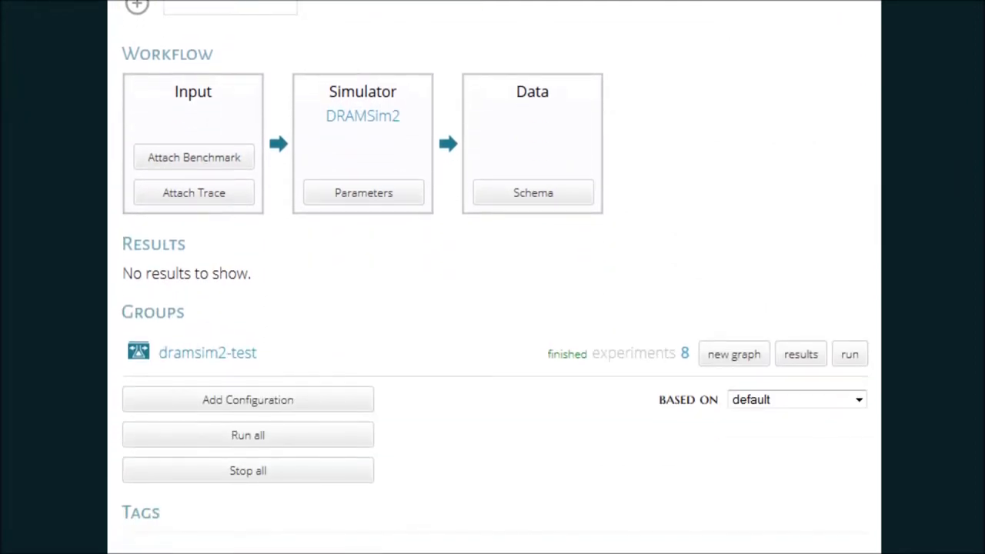
pyautogui.click(800, 354)
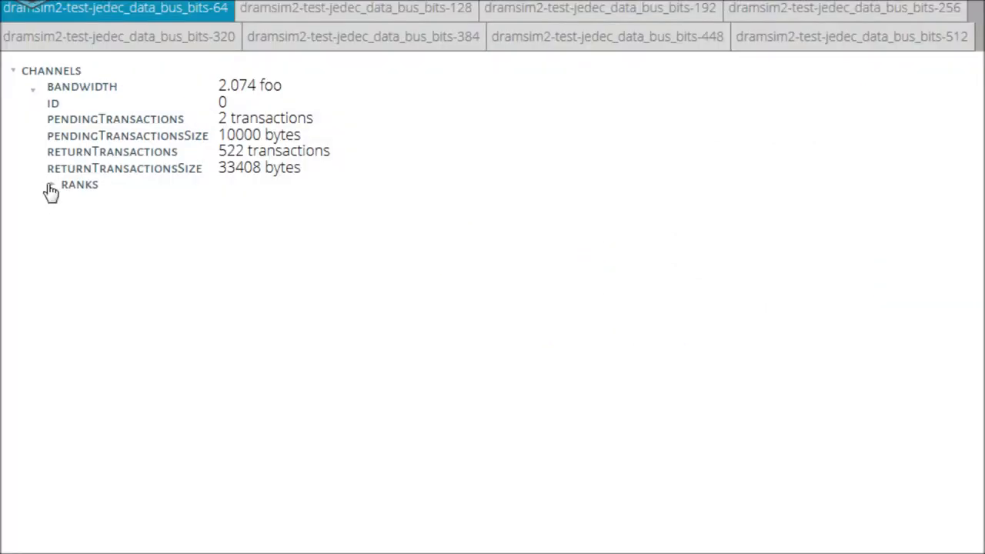
pyautogui.click(49, 184)
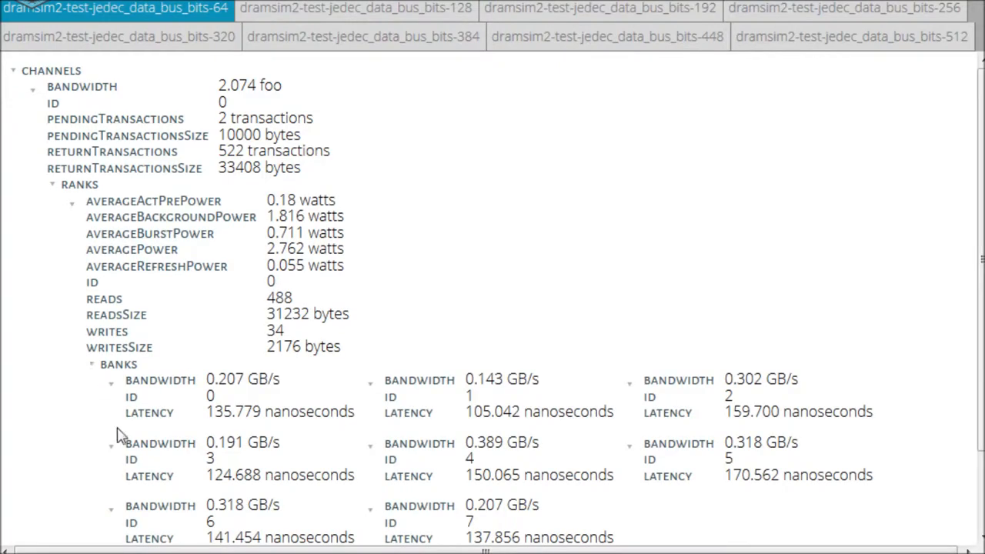
pyautogui.scroll(-3)
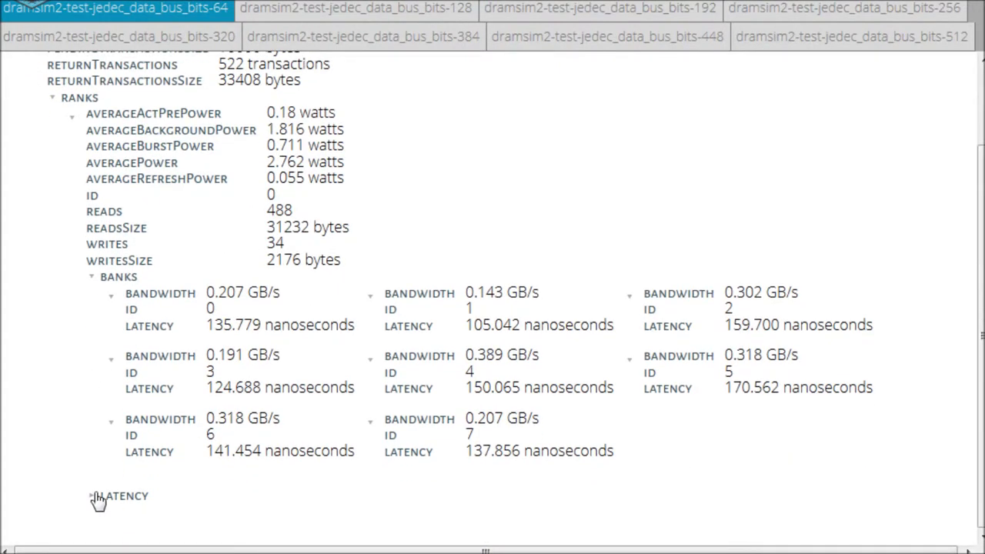
pyautogui.click(92, 495)
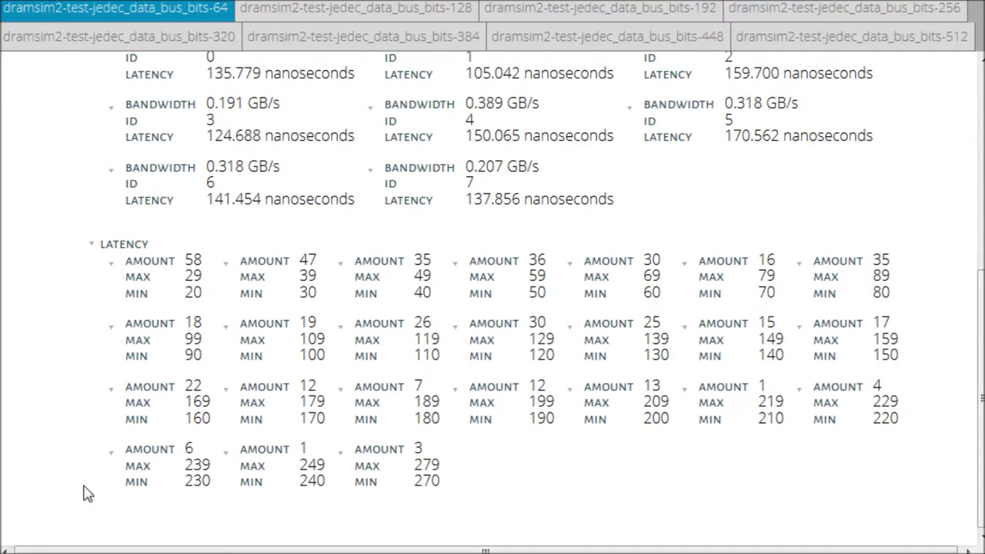
# - Switch to the data_bus_bits-128 results and expand its ranks details
pyautogui.click(356, 9)
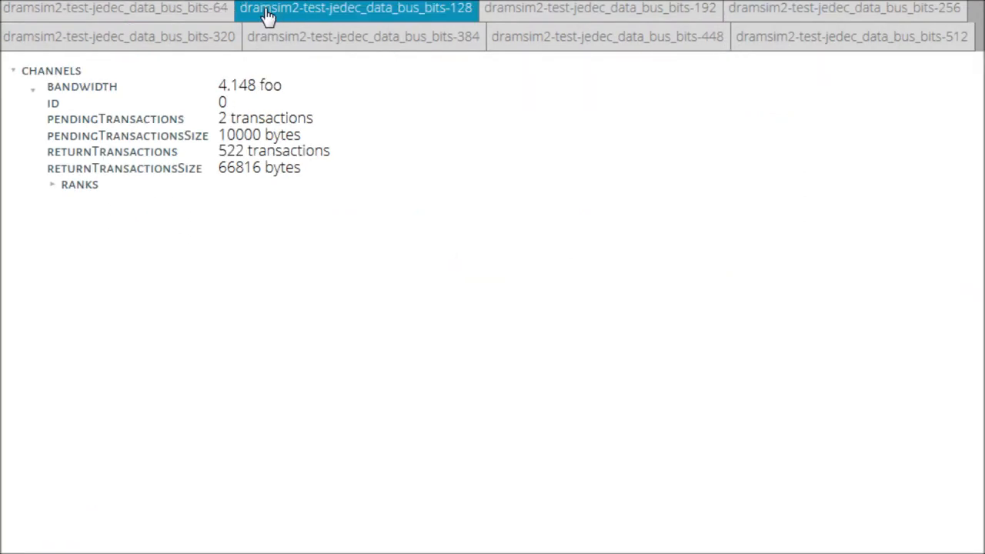
pyautogui.click(51, 185)
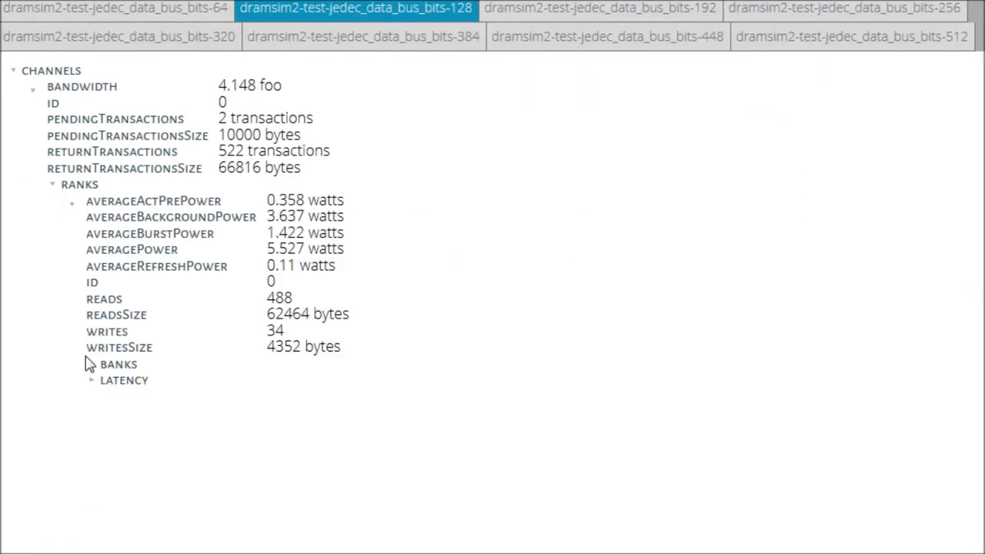
pyautogui.click(90, 380)
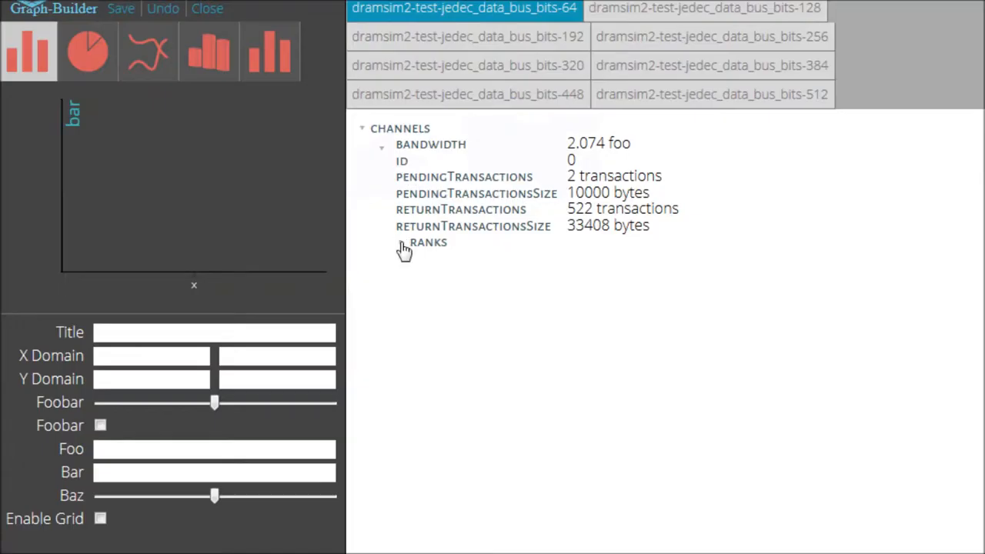
# - Build a bank-bandwidth bar graph titled 'DRAM Channels and Bandwidth' and save it to the workset
pyautogui.click(400, 242)
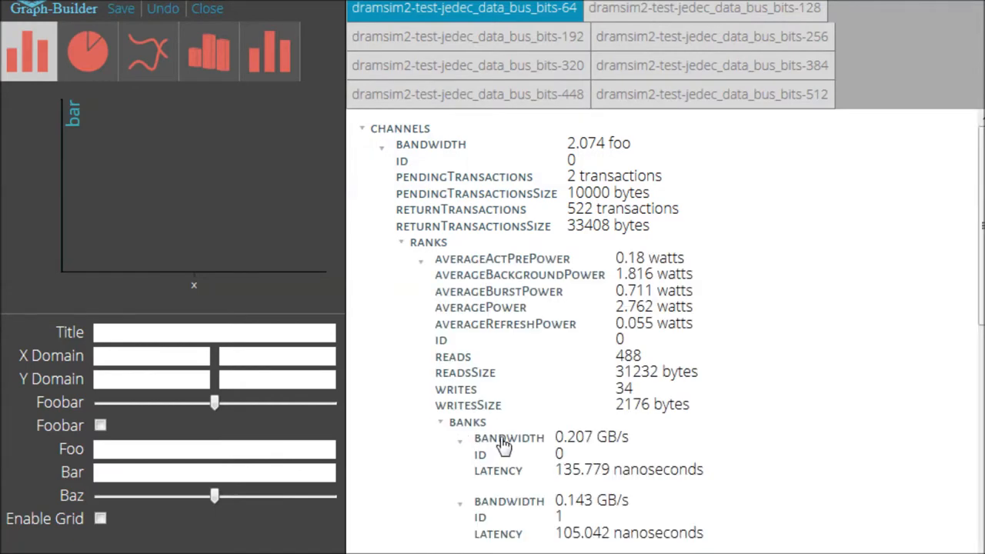
pyautogui.moveTo(560, 483)
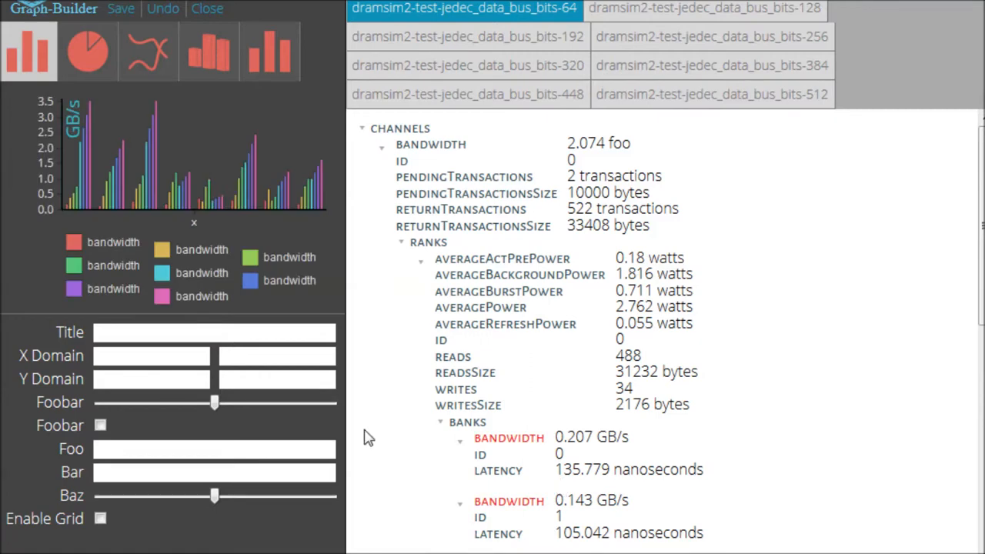
pyautogui.write('DRAM C')
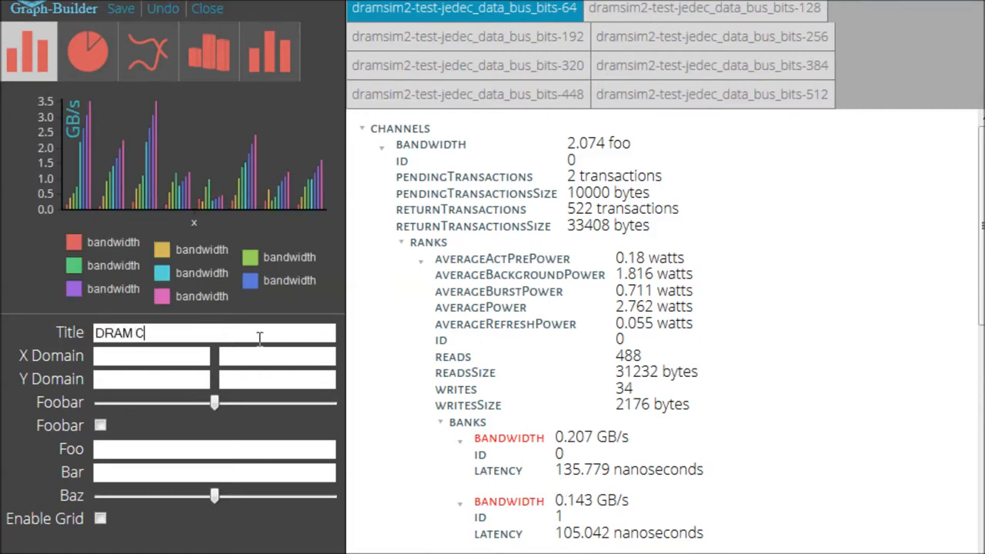
pyautogui.write('hannels and Band')
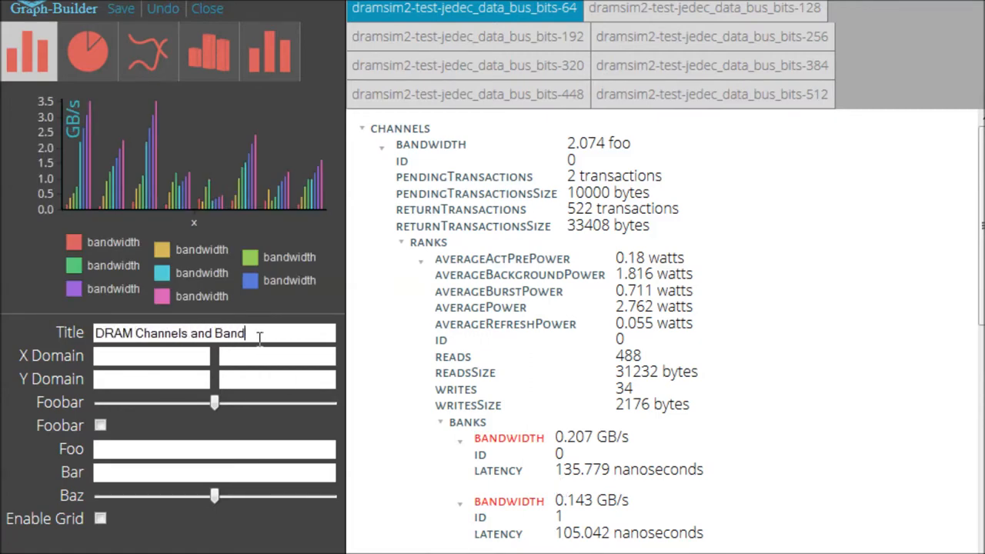
pyautogui.write('width')
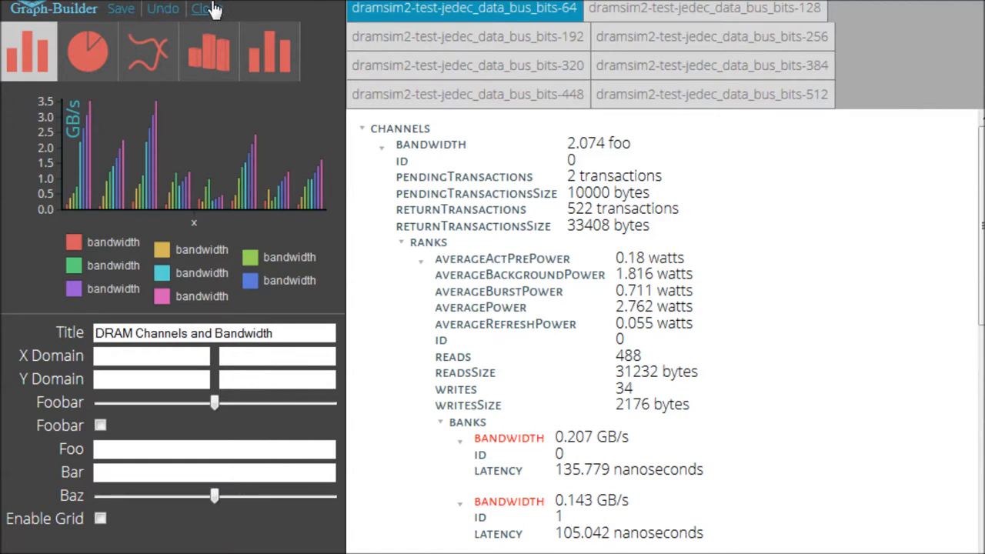
pyautogui.click(203, 9)
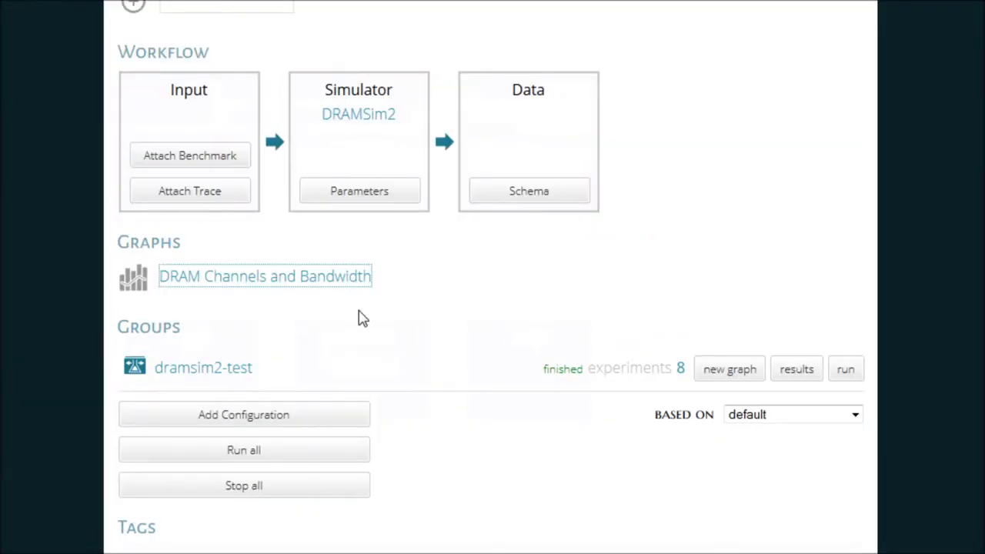
pyautogui.click(265, 277)
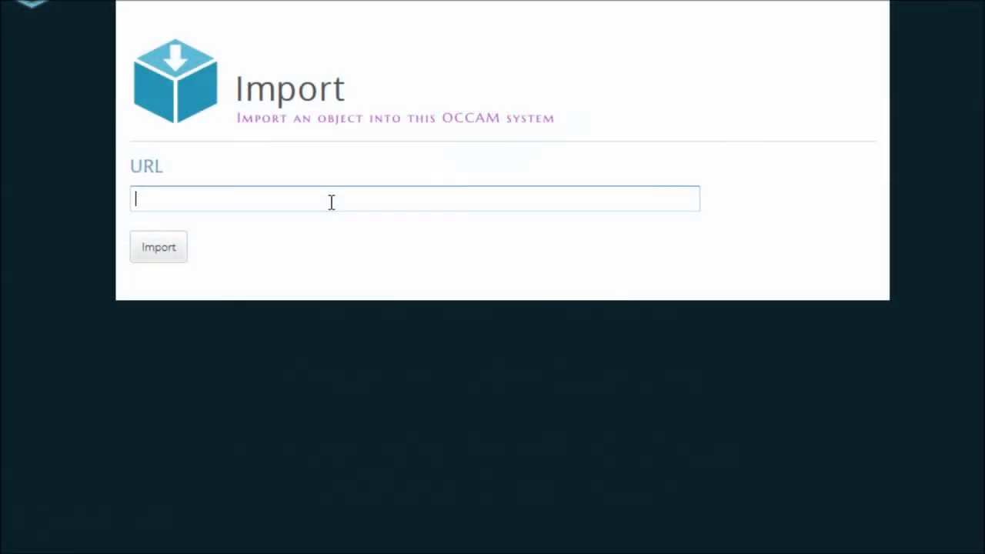
pyautogui.write('https://bitbucket.org/occam/occam-benchmark-parsec-sniper')
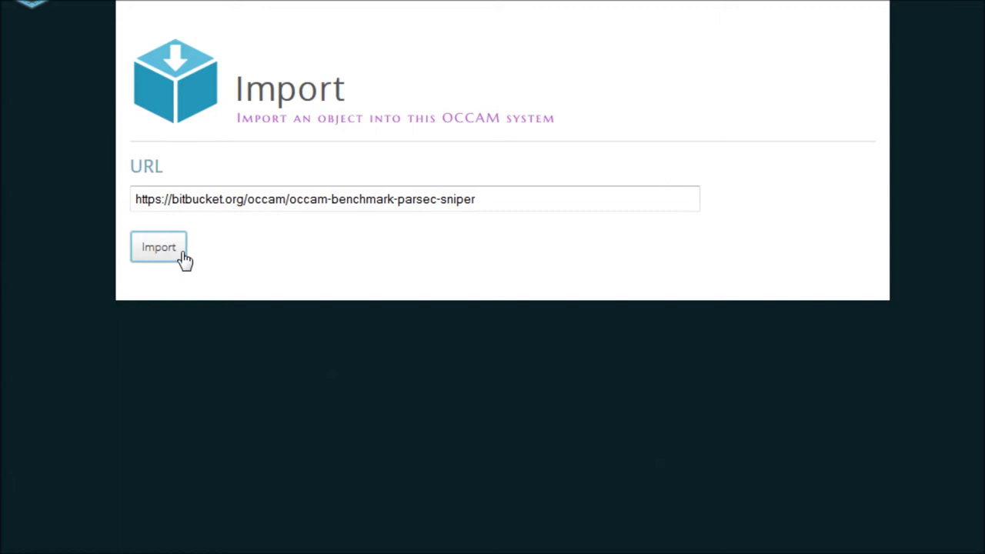
pyautogui.click(159, 246)
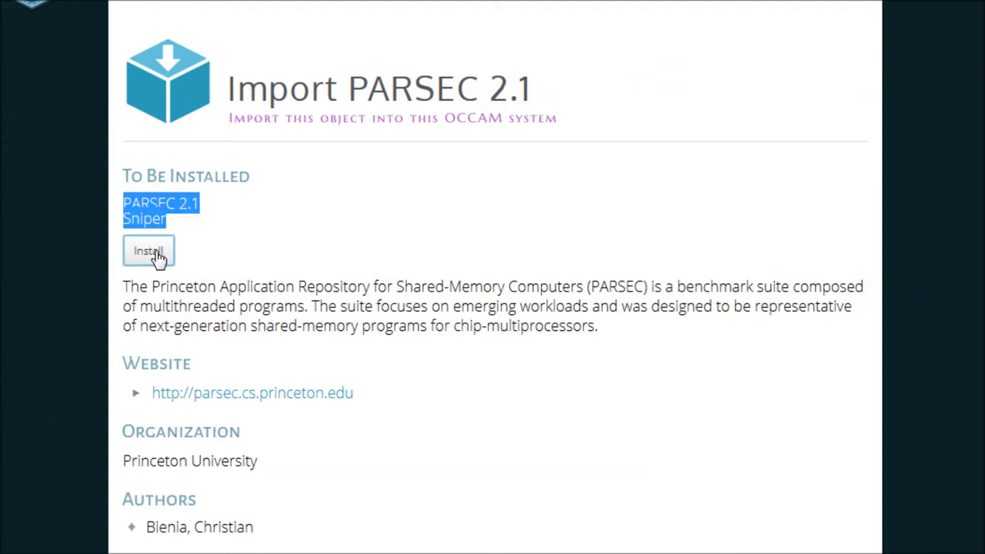
# - Install PARSEC 2.1 with Sniper and review its binaries and queued install status
pyautogui.click(148, 251)
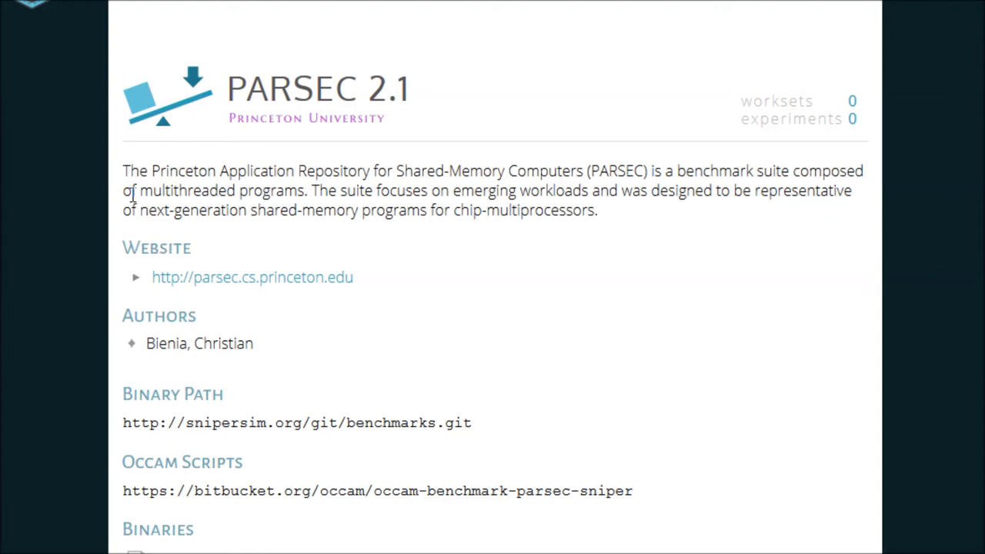
pyautogui.scroll(-3)
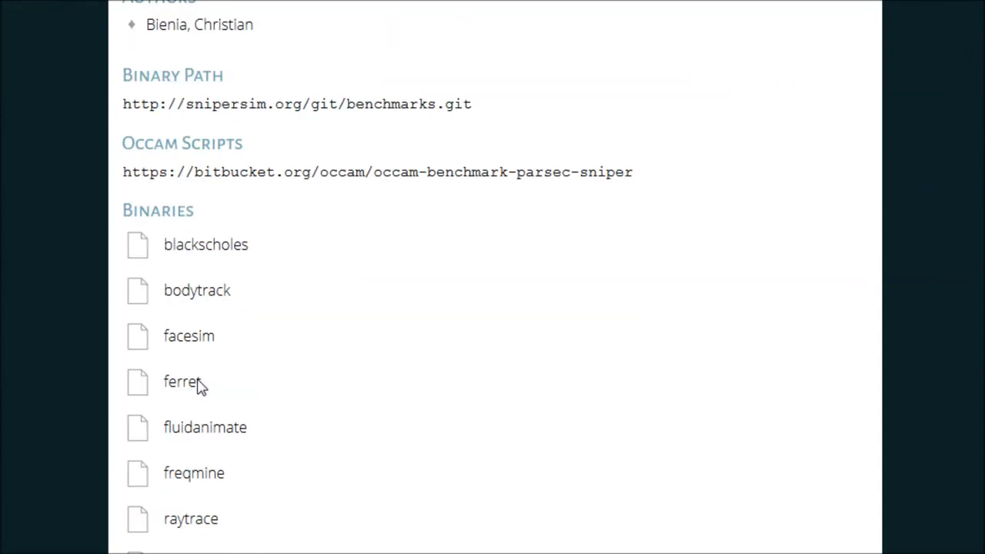
pyautogui.scroll(-3)
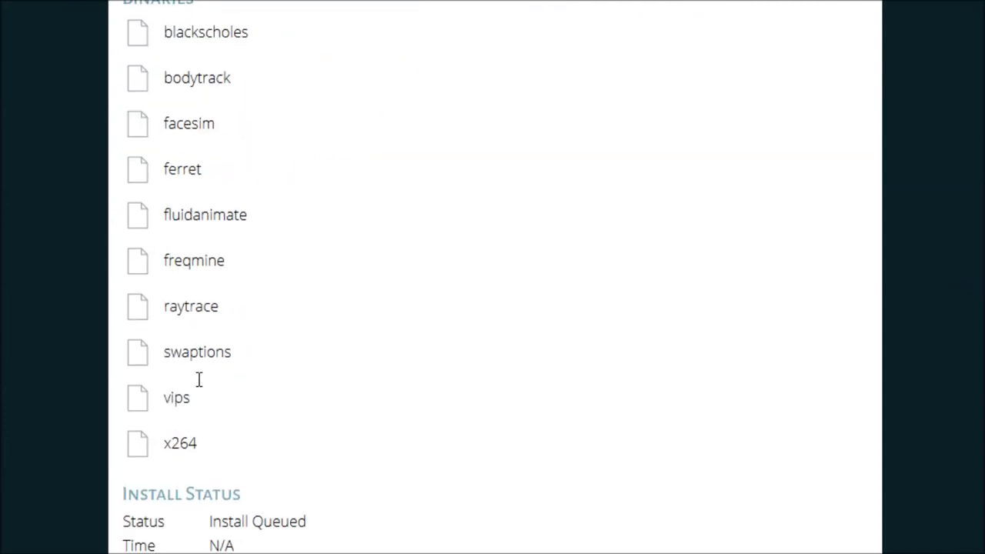
pyautogui.moveTo(675, 352)
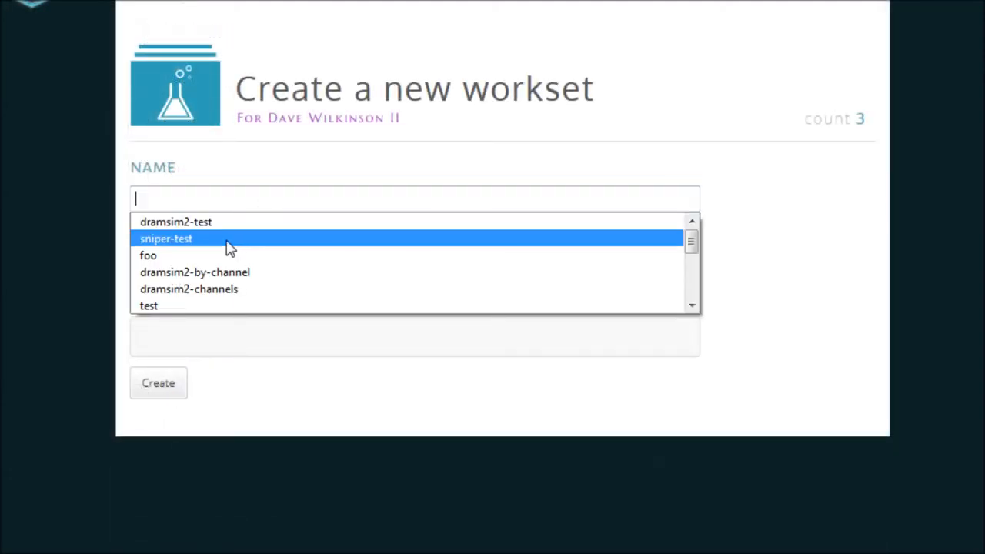
# - Name the new workset sniper-test and choose Sniper as its simulator
pyautogui.click(166, 238)
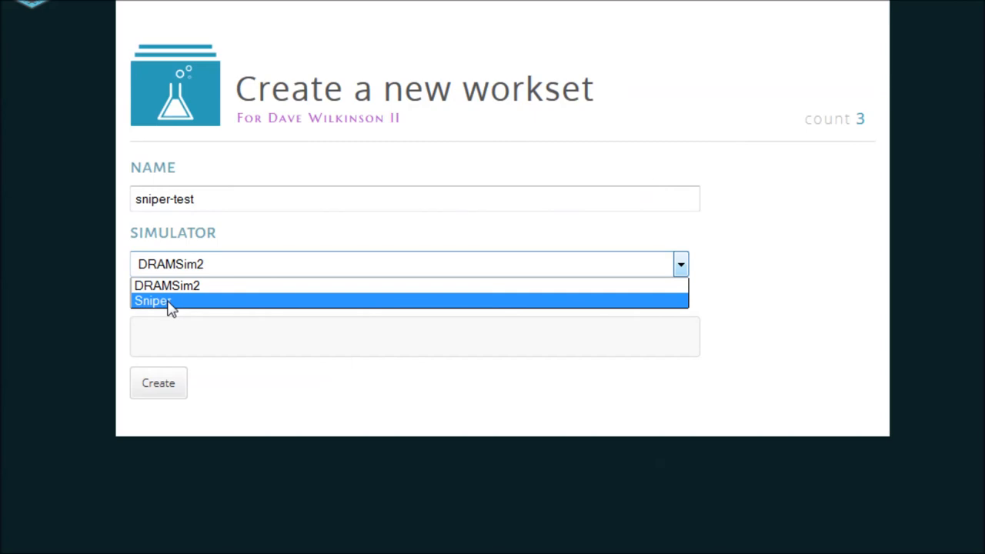
pyautogui.click(153, 300)
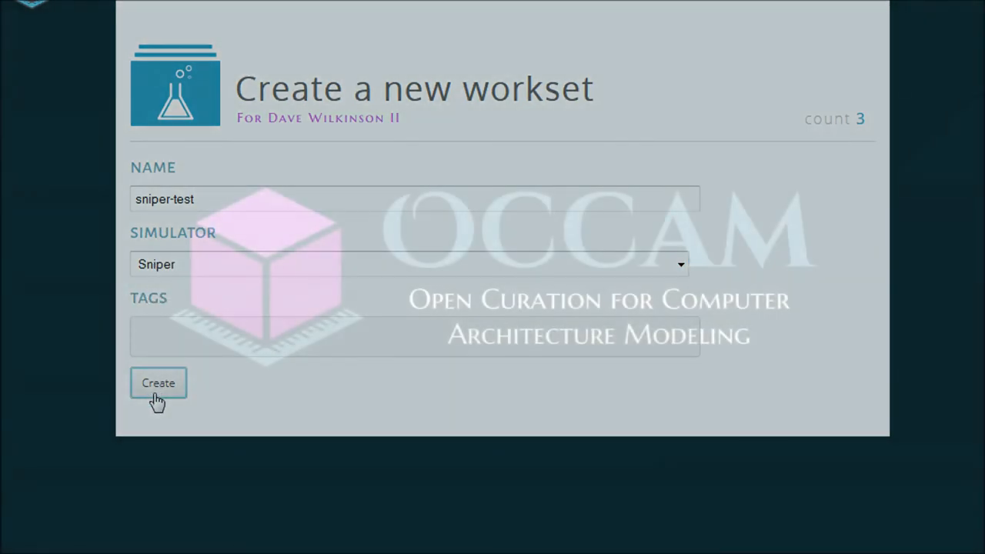